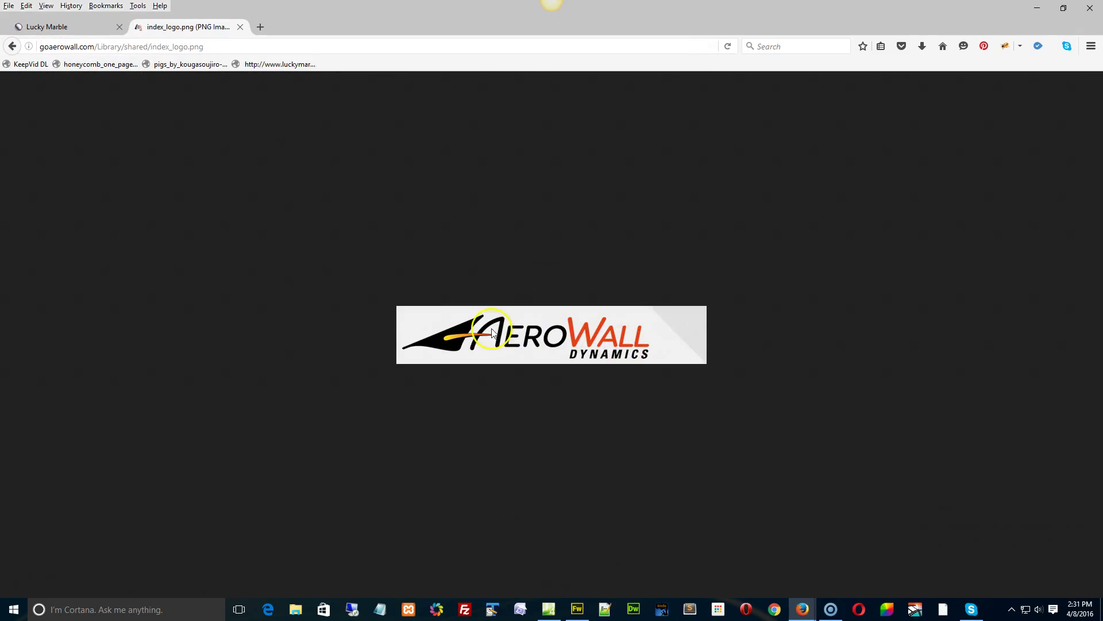
{"action": "mouse_move", "coordinate": [696, 331]}
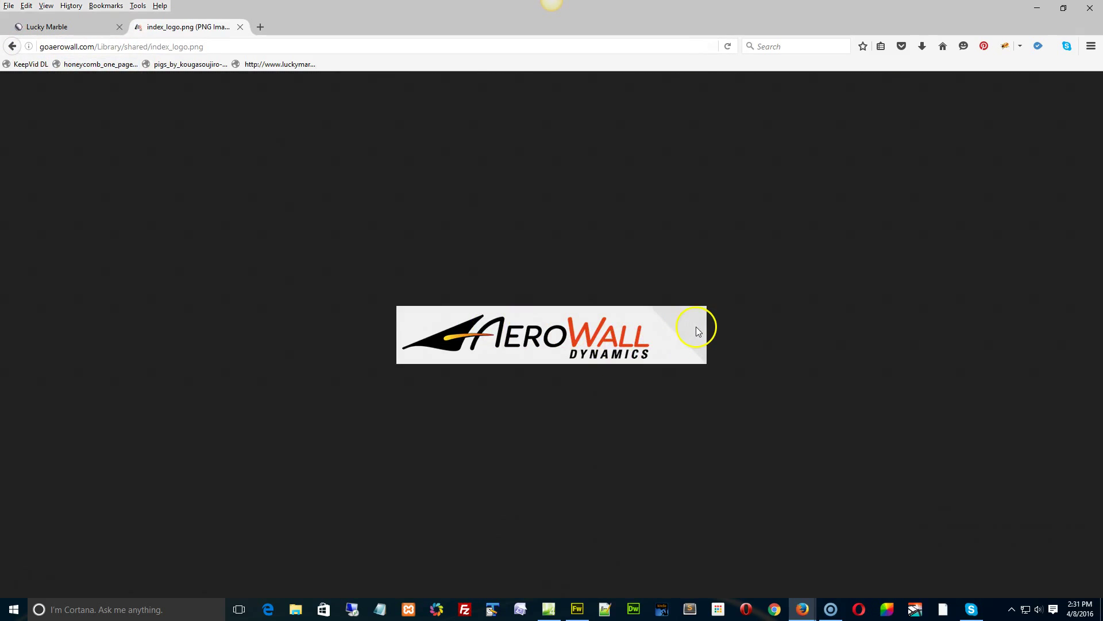
Save the AeroWall Dynamics logo image to the Desktop as index_logo.png
{"action": "left_click", "coordinate": [219, 46]}
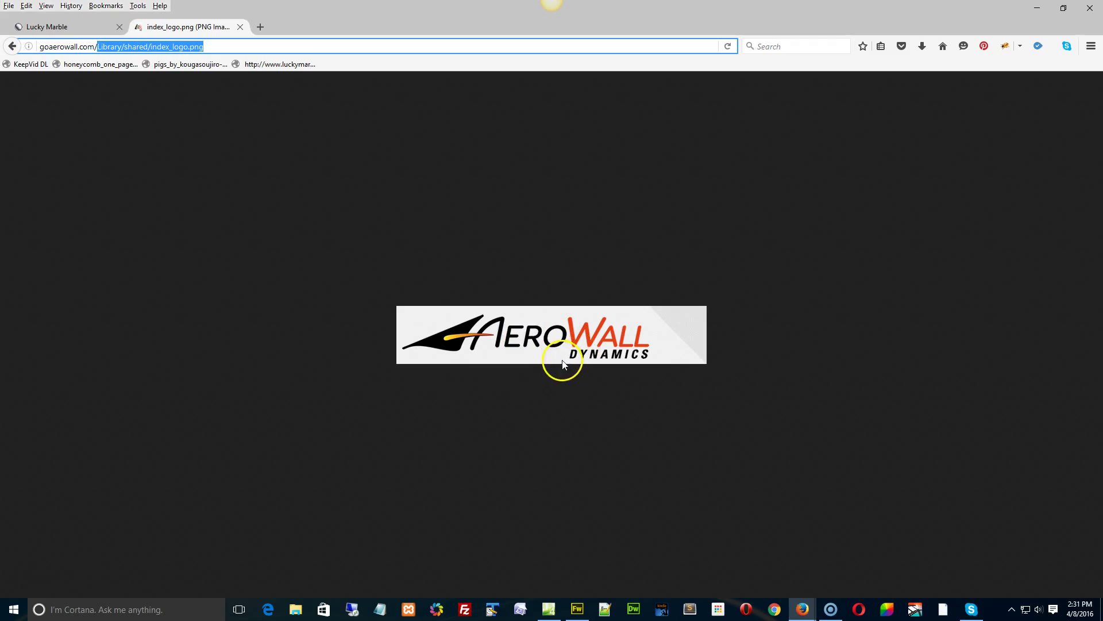
{"action": "mouse_move", "coordinate": [609, 262]}
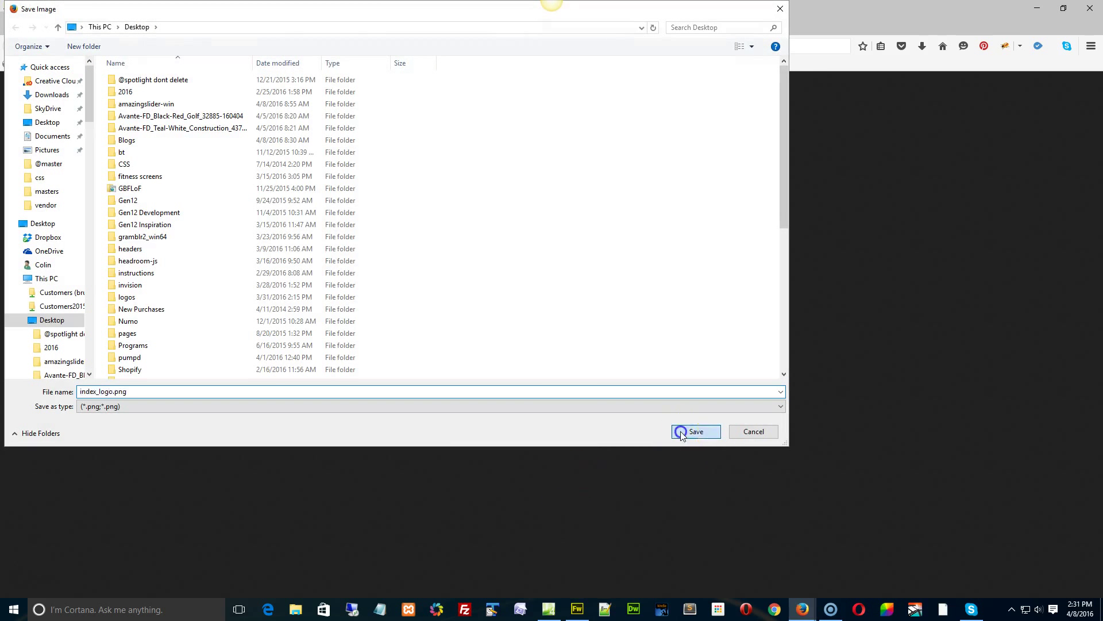
{"action": "left_click", "coordinate": [694, 431]}
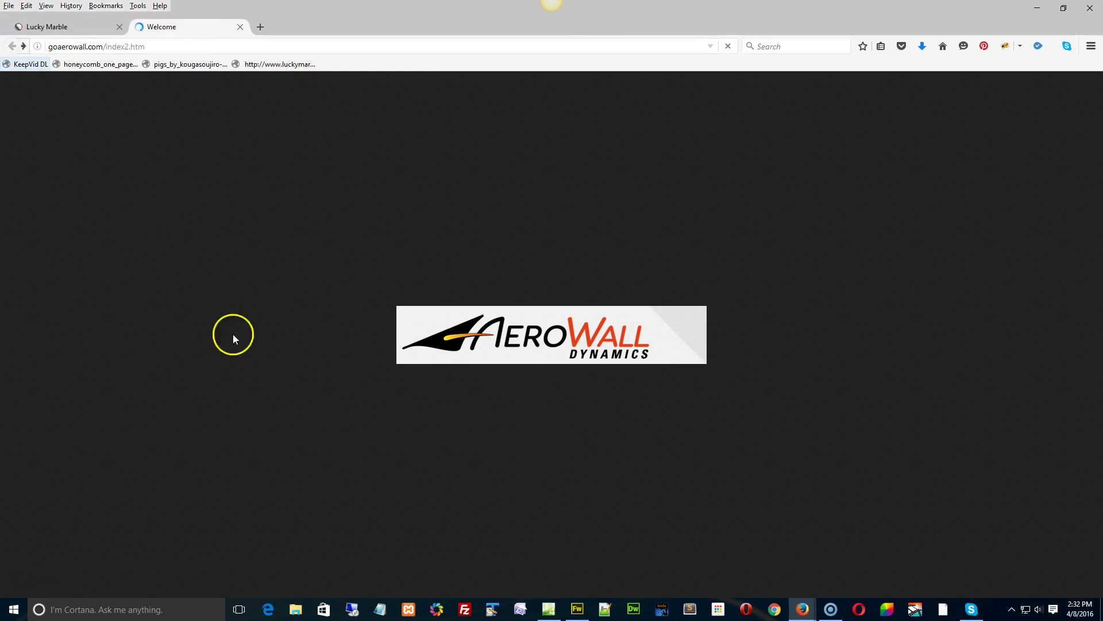
Bring up the context menu on the logo of the goaerowall.com welcome page
{"action": "right_click", "coordinate": [164, 545]}
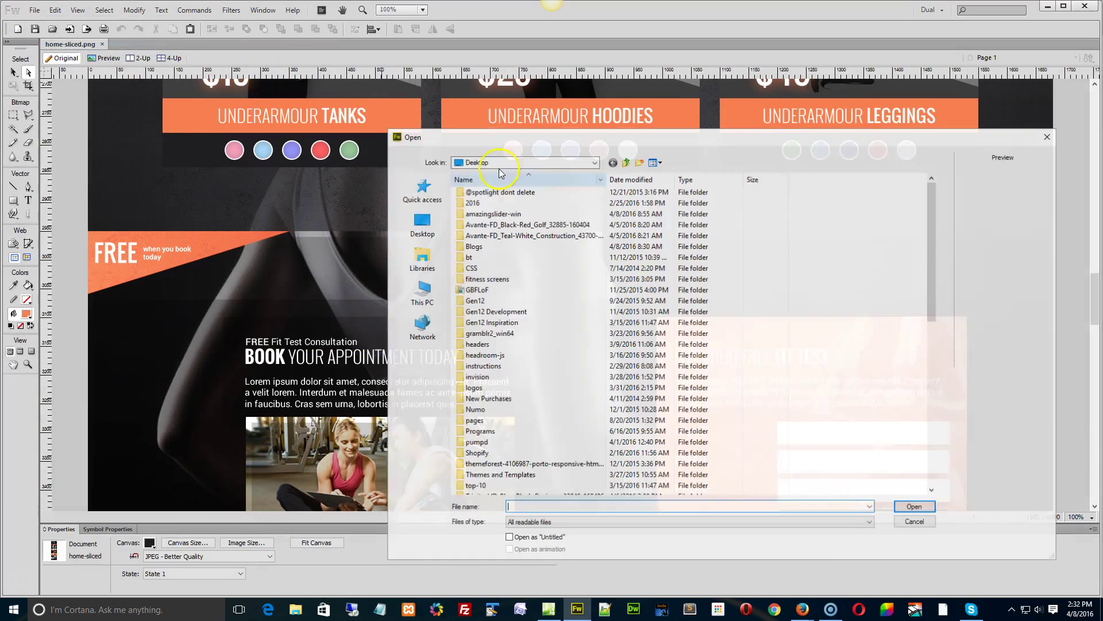
Browse the Desktop in the Open dialog to reach index_logo.png
{"action": "scroll", "scroll_direction": "down", "scroll_amount": 3}
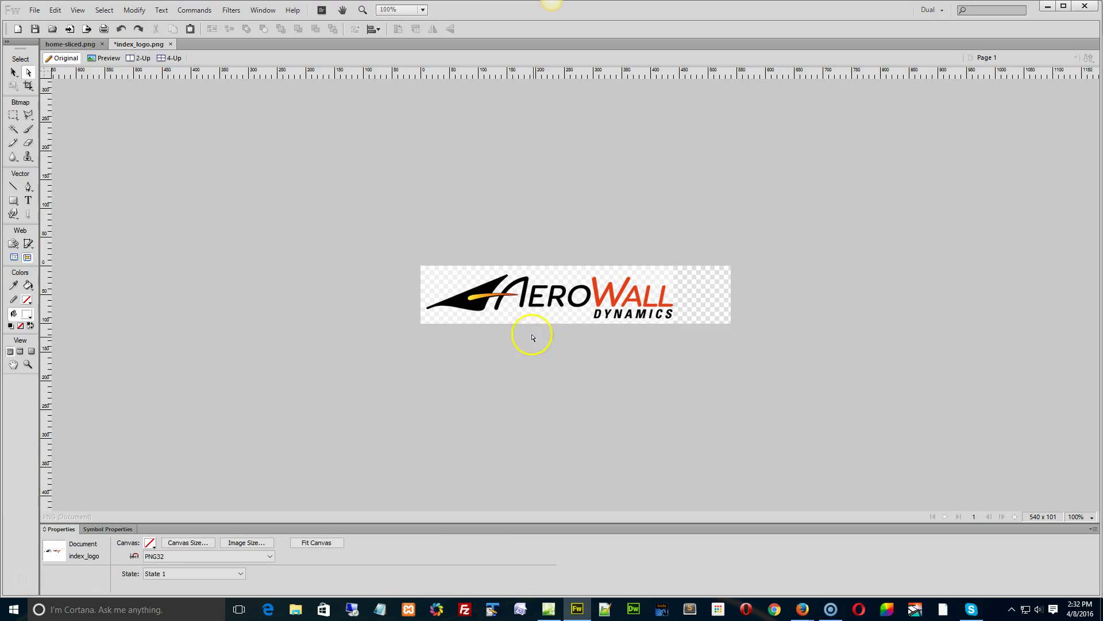
{"action": "mouse_move", "coordinate": [457, 309]}
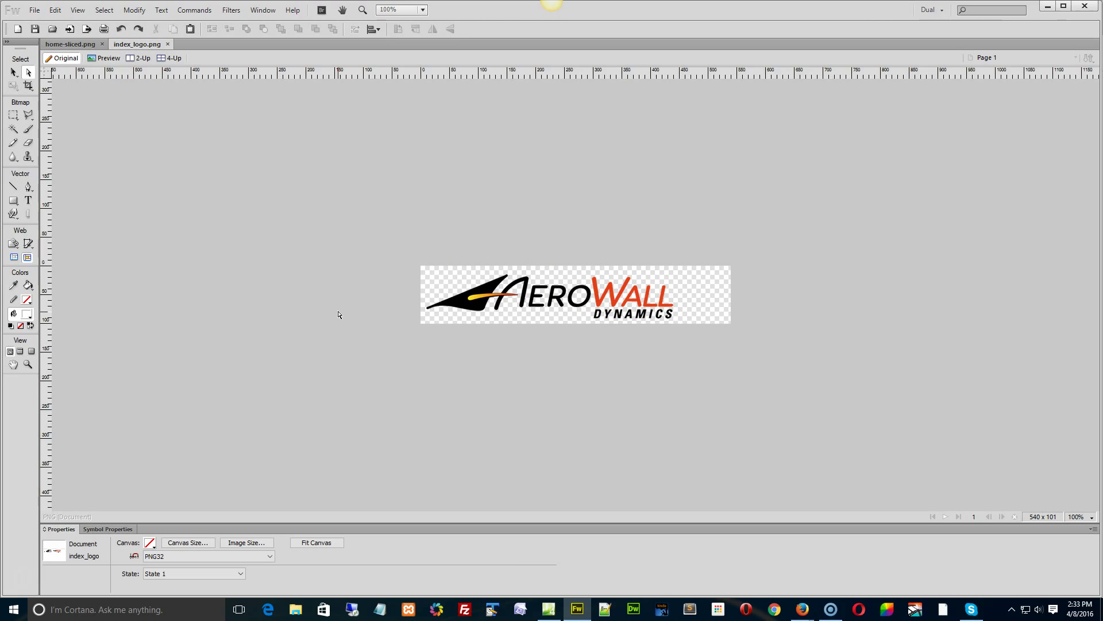
{"action": "mouse_move", "coordinate": [399, 362]}
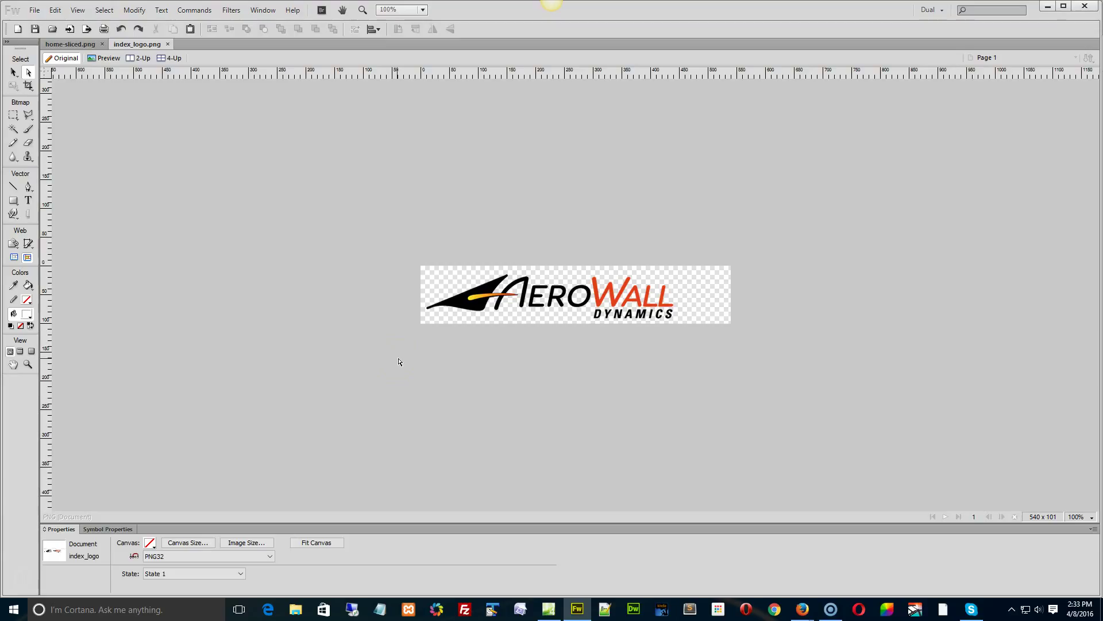